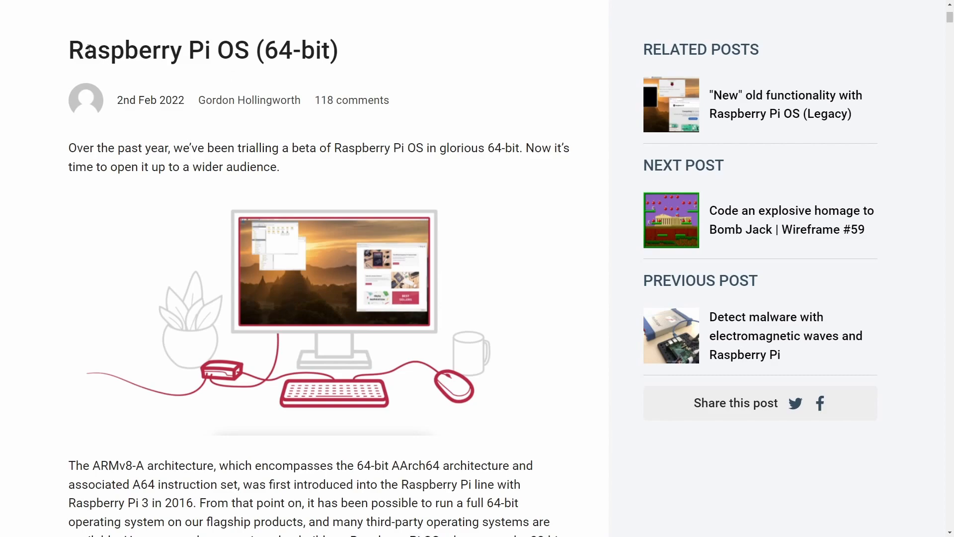
mouse_move(272, 119)
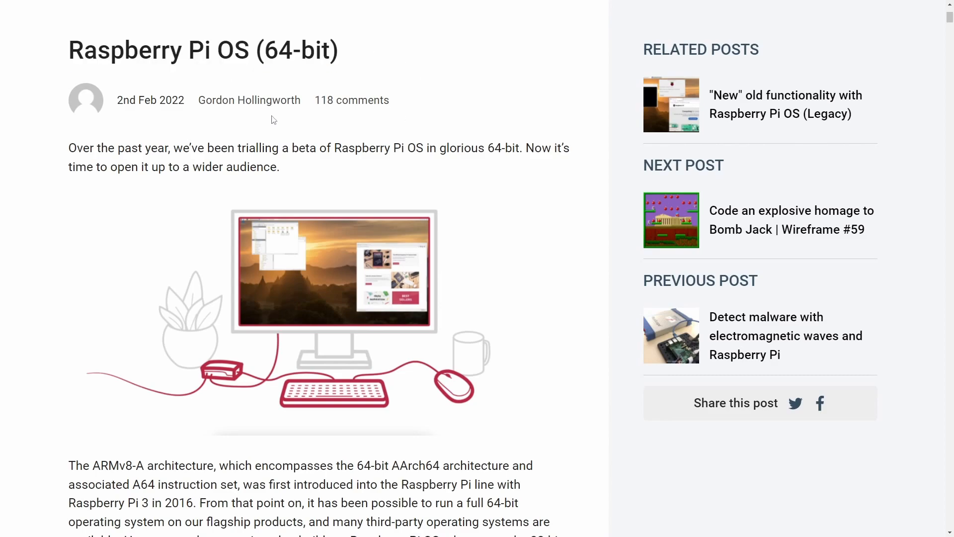
mouse_move(403, 179)
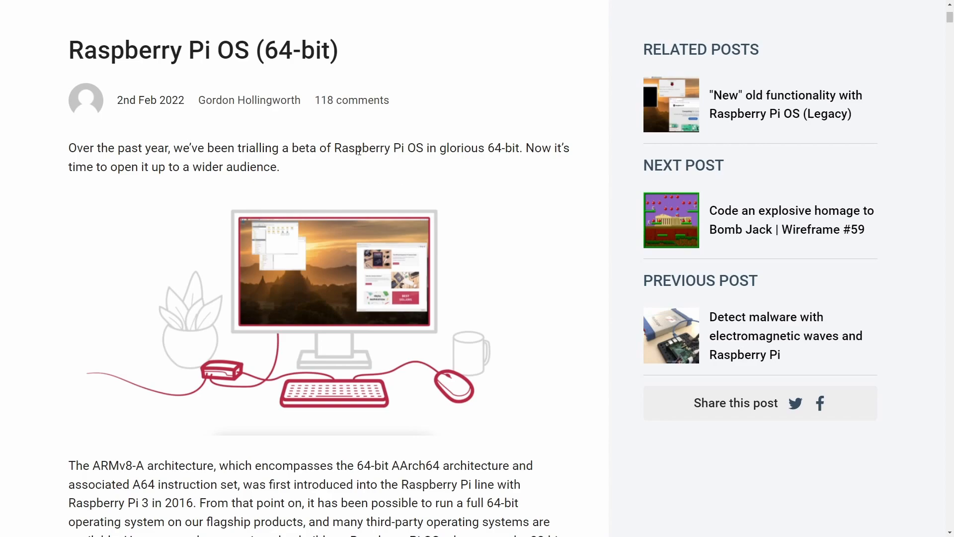
- Read the intro, highlighting 'glorious', the A64 instruction set and 'Raspberry Pi 3 in 2016'
double_click(453, 148)
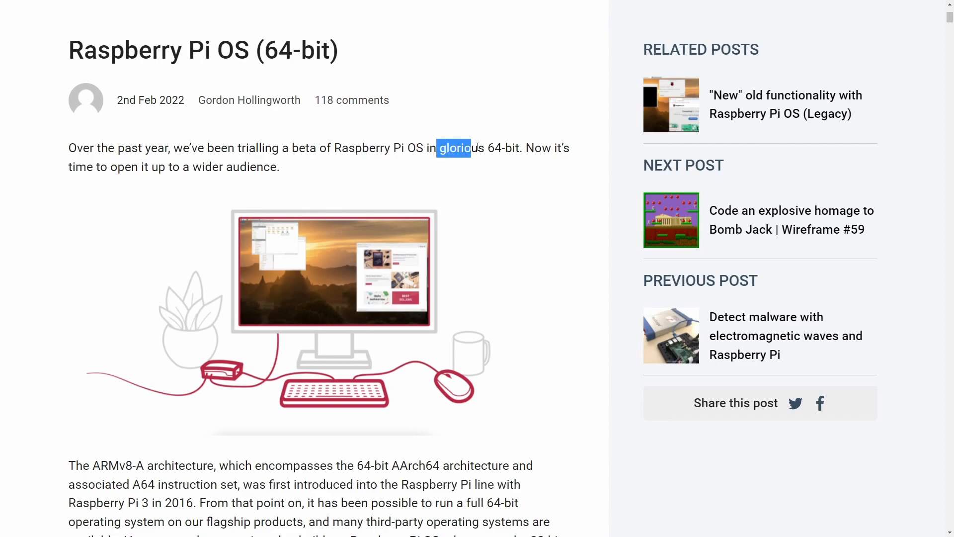
scroll(down, 3)
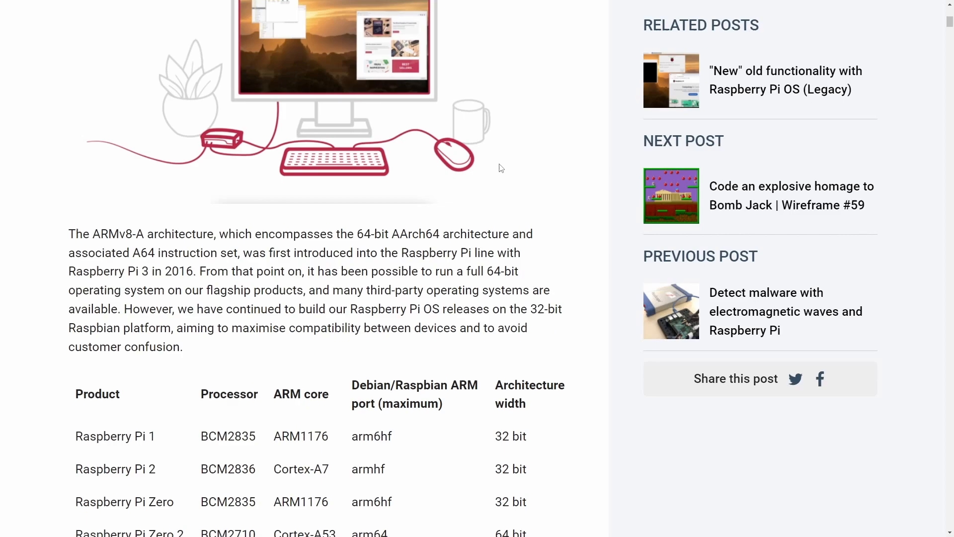
scroll(down, 3)
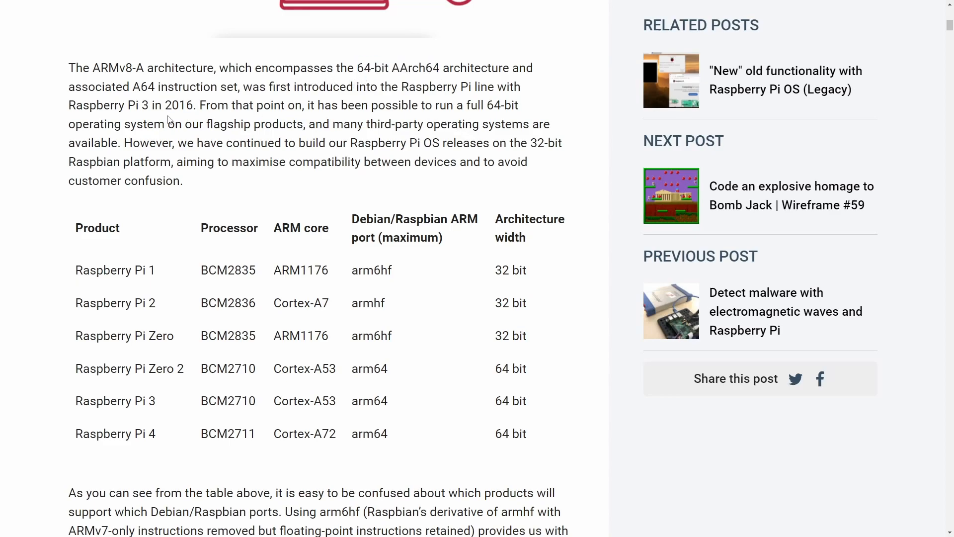
drag(120, 87, 237, 86)
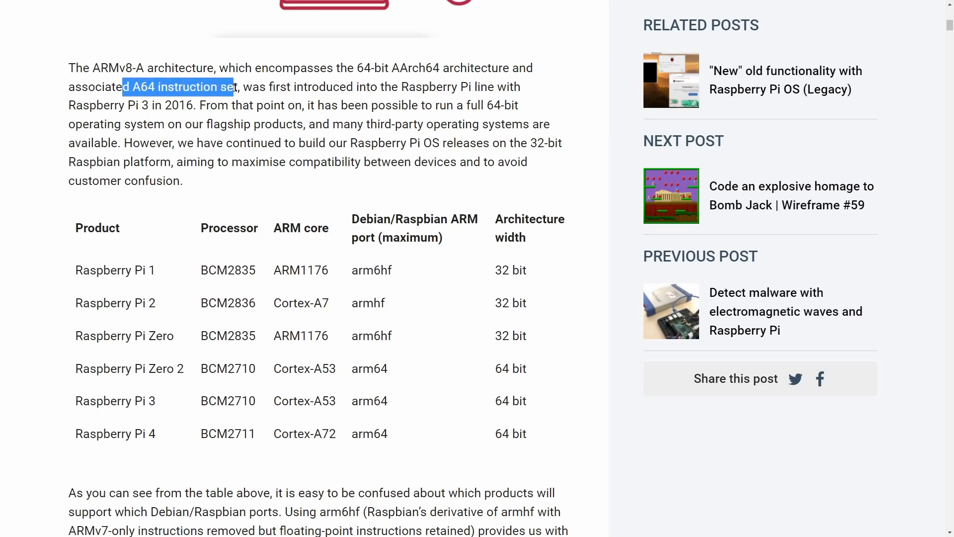
click(239, 158)
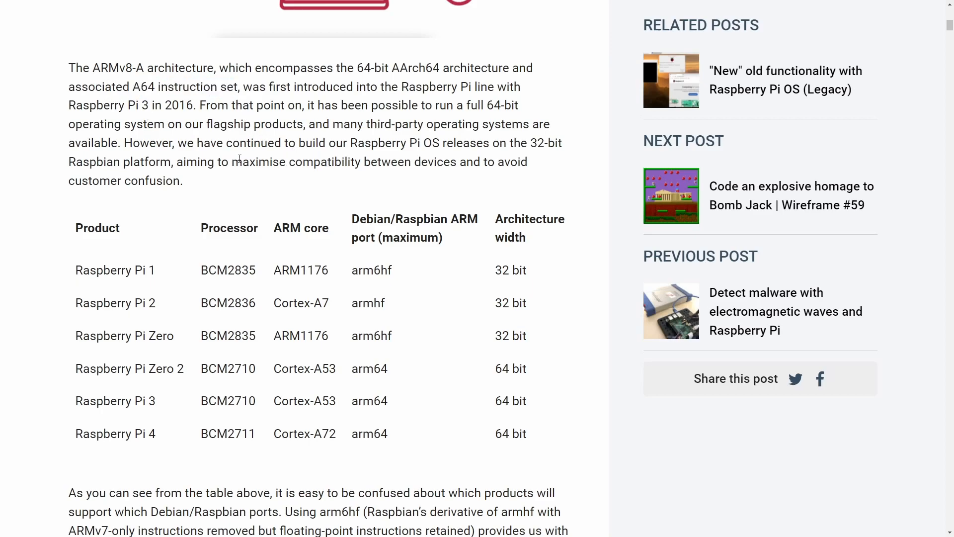
drag(70, 105, 195, 106)
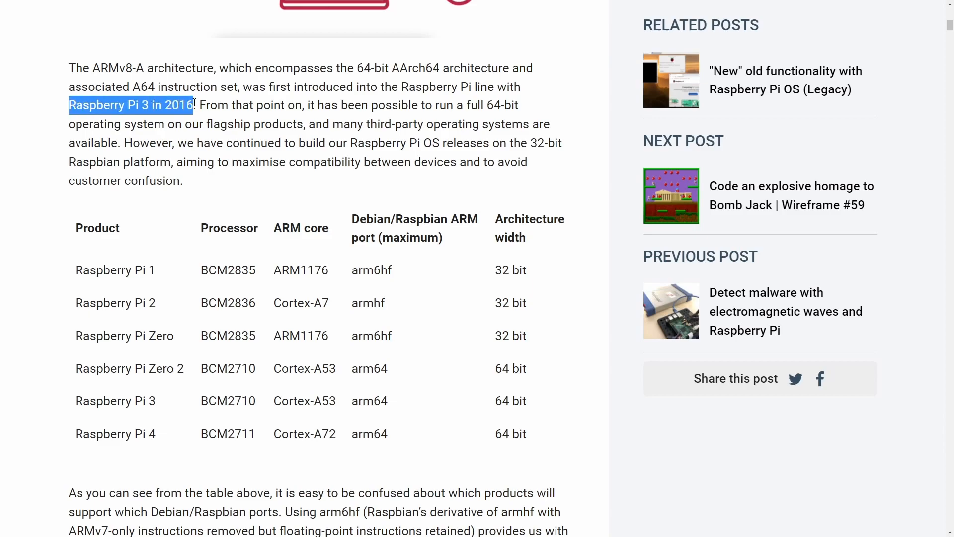
scroll(down, 3)
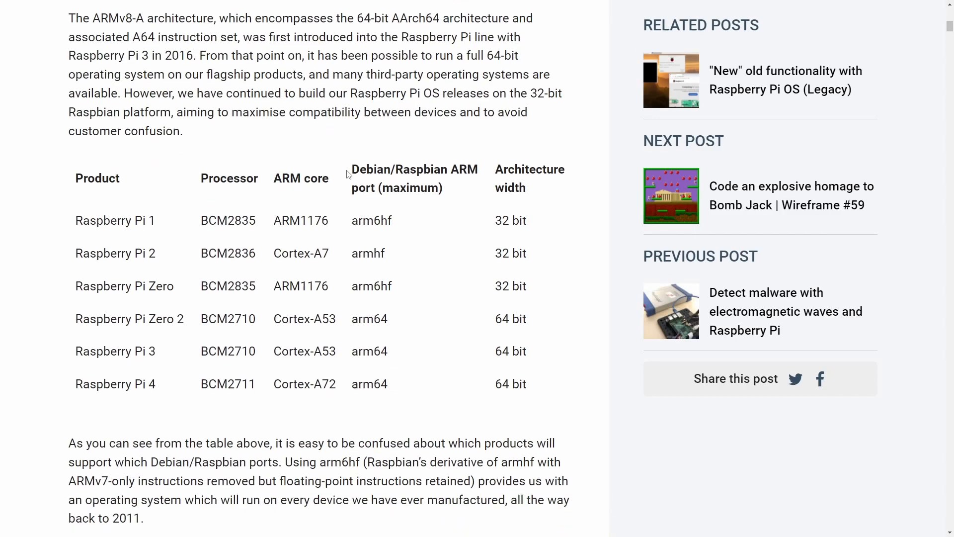
mouse_move(476, 302)
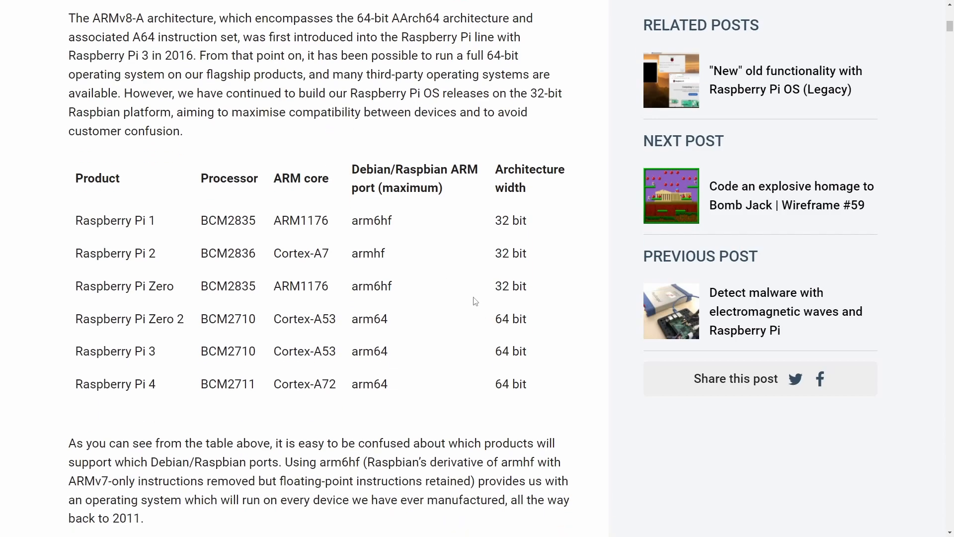
mouse_move(155, 330)
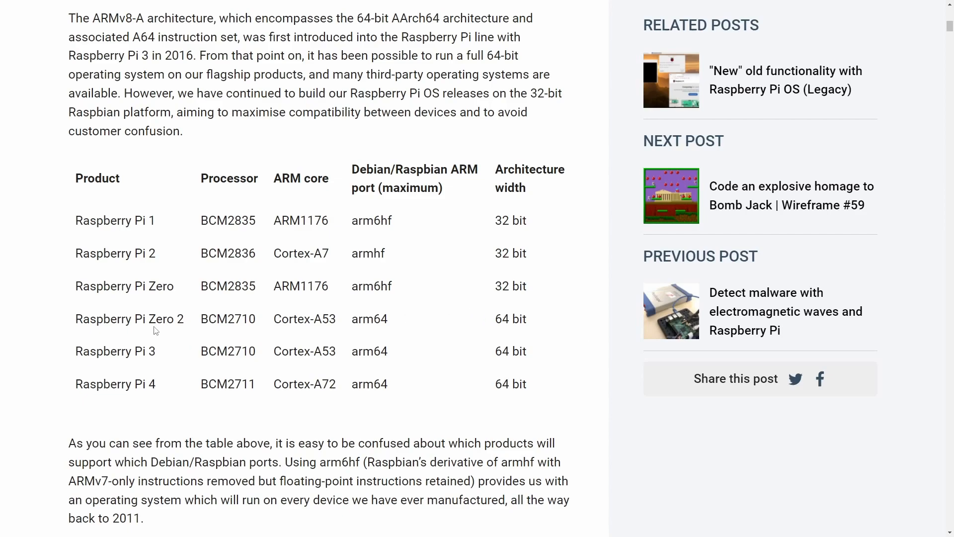
mouse_move(544, 333)
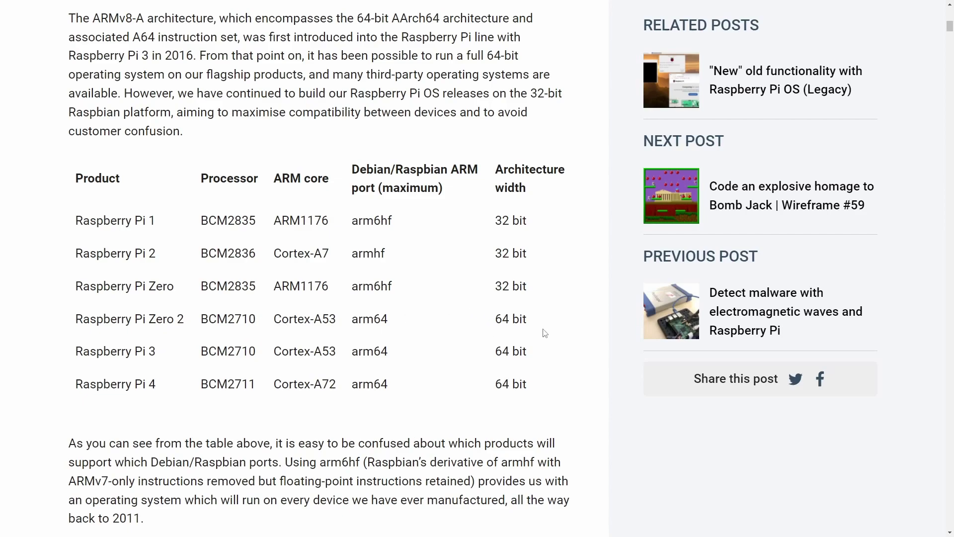
- Highlight Raspberry Pi Zero 2's '64 bit' width, then read on to the 4GB memory limit
double_click(510, 319)
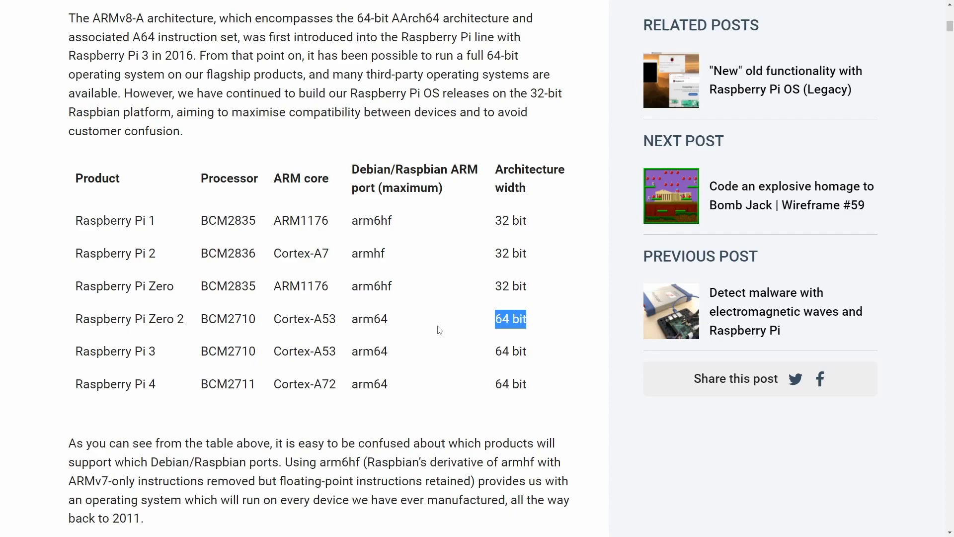
scroll(down, 3)
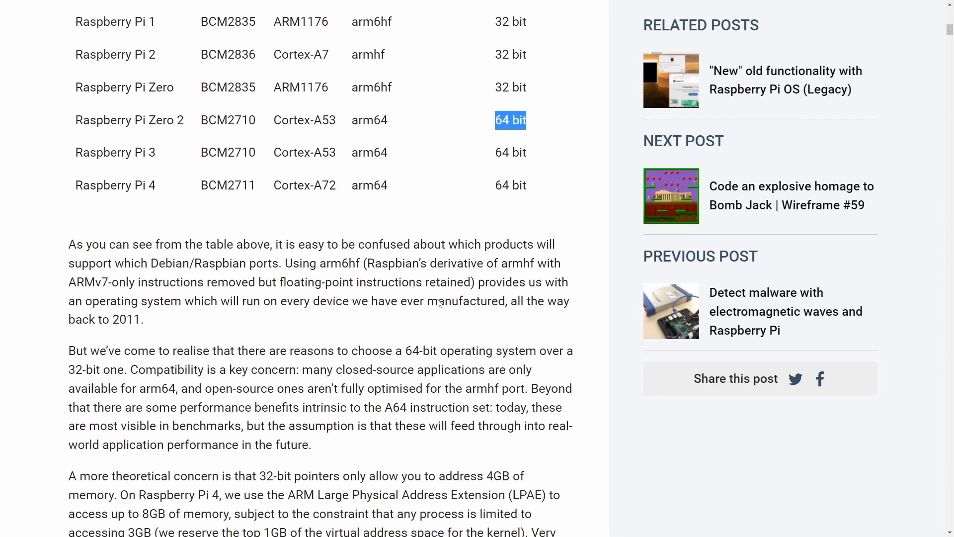
scroll(down, 3)
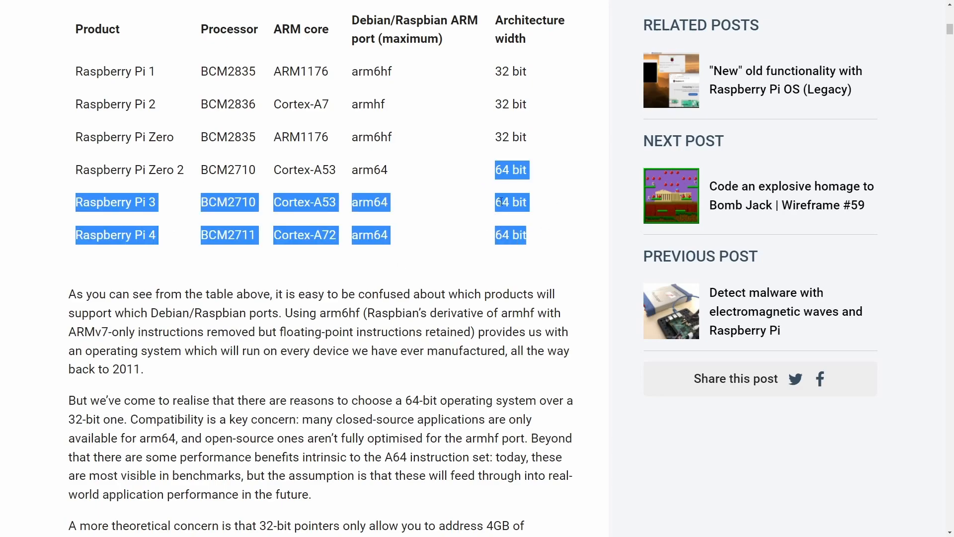
scroll(down, 3)
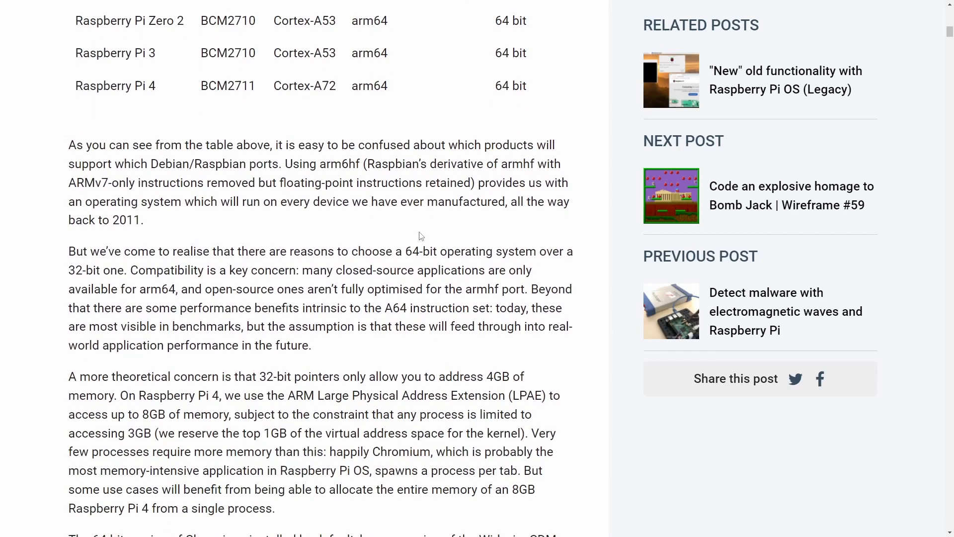
scroll(down, 3)
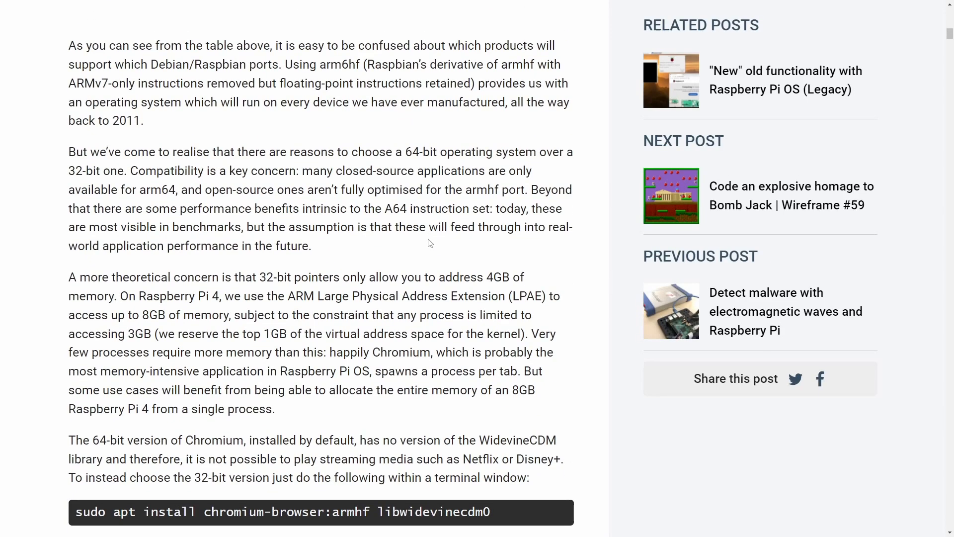
mouse_move(441, 254)
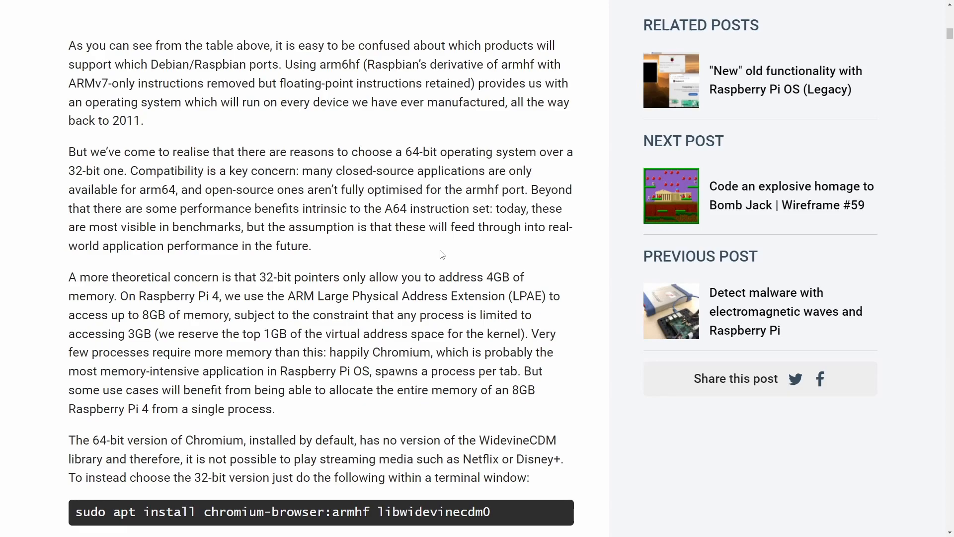
mouse_move(444, 264)
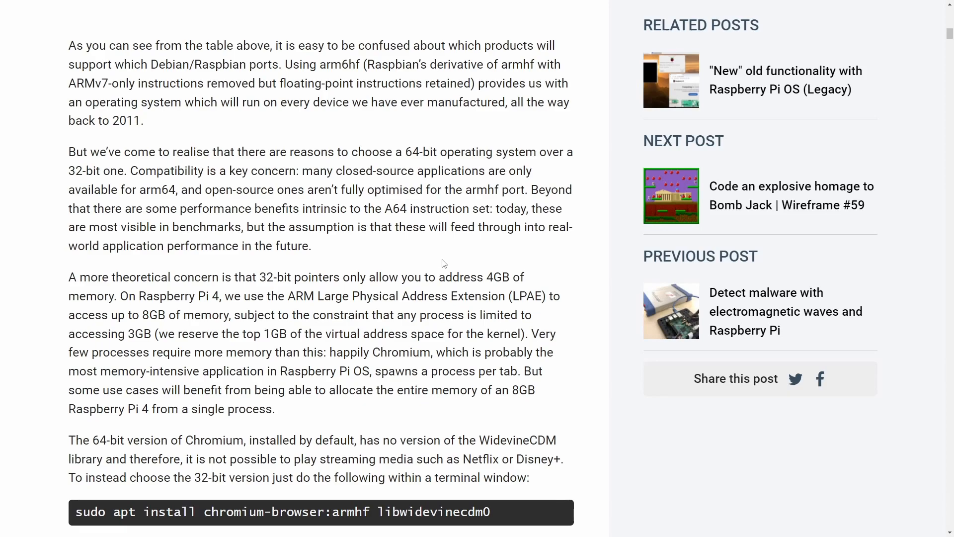
mouse_move(554, 368)
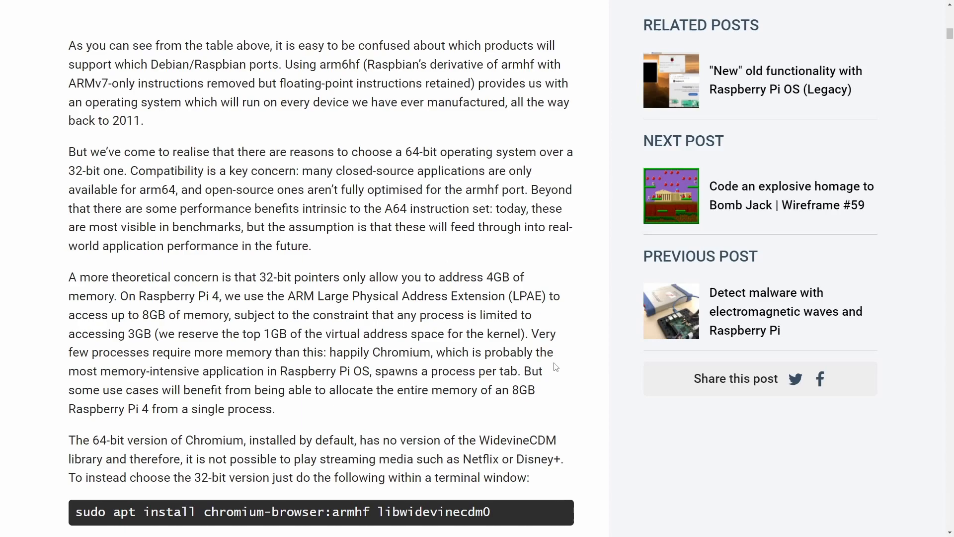
- Read to the end, past the Chromium sudo apt install commands and downloads link
scroll(down, 3)
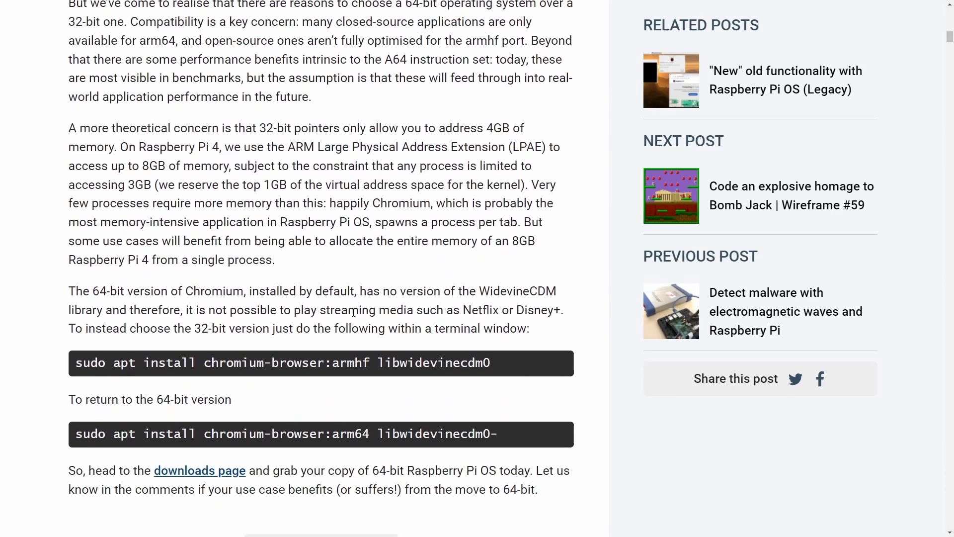
scroll(down, 3)
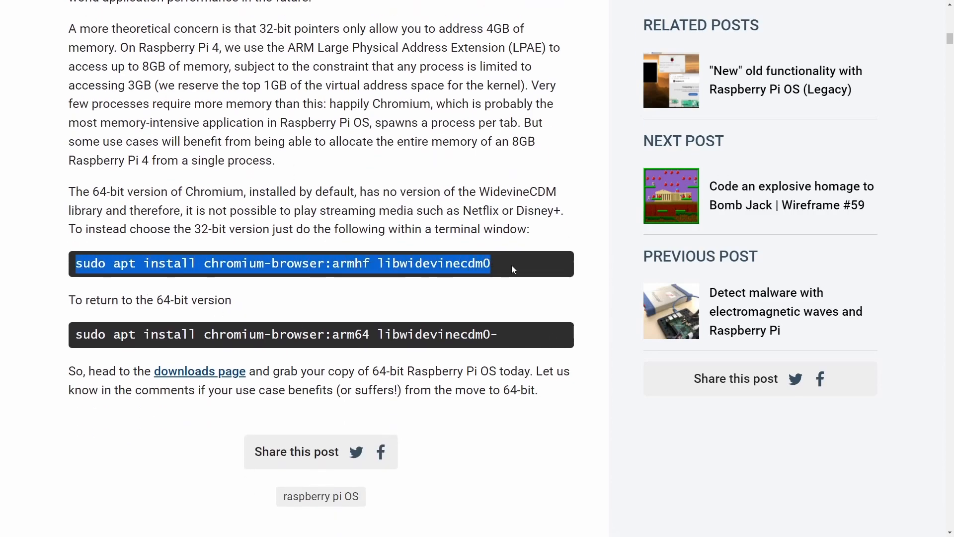
click(420, 318)
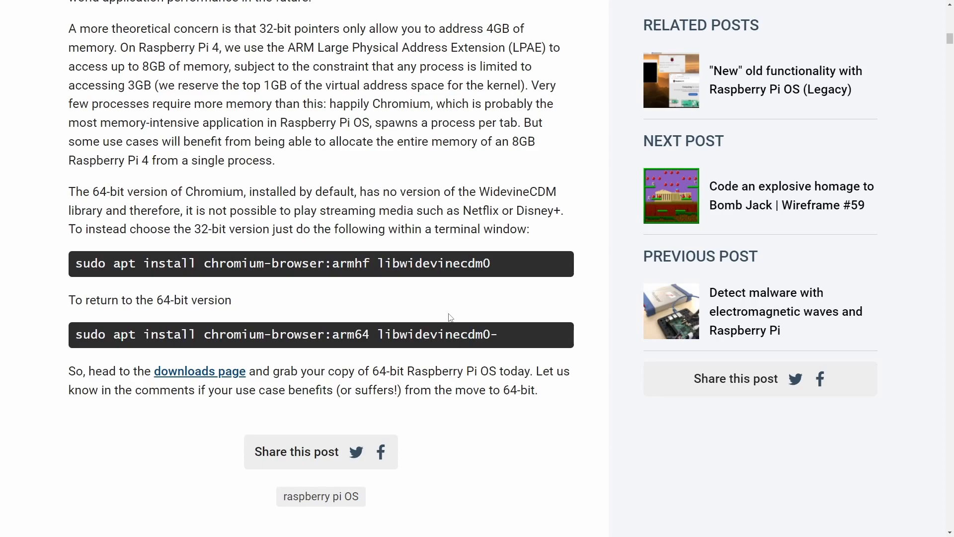
mouse_move(415, 290)
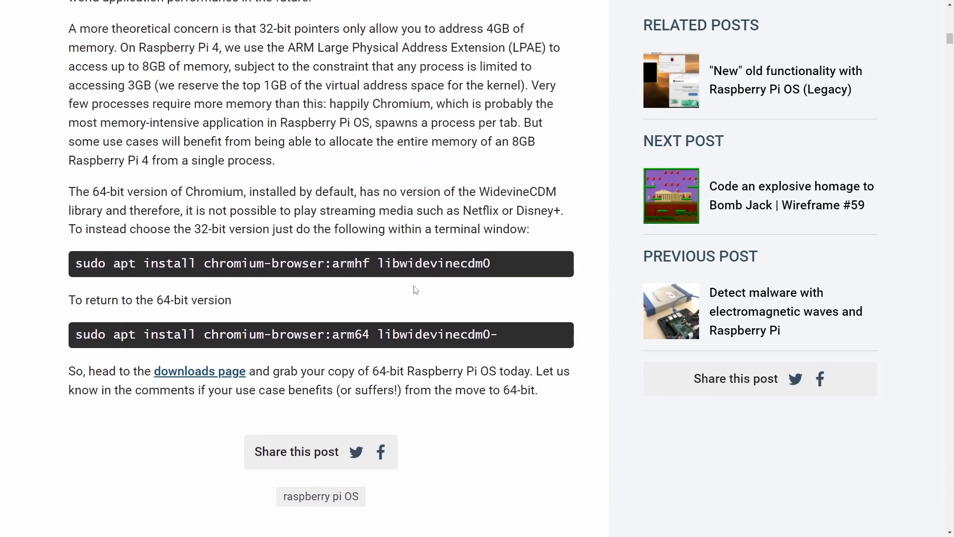
scroll(down, 3)
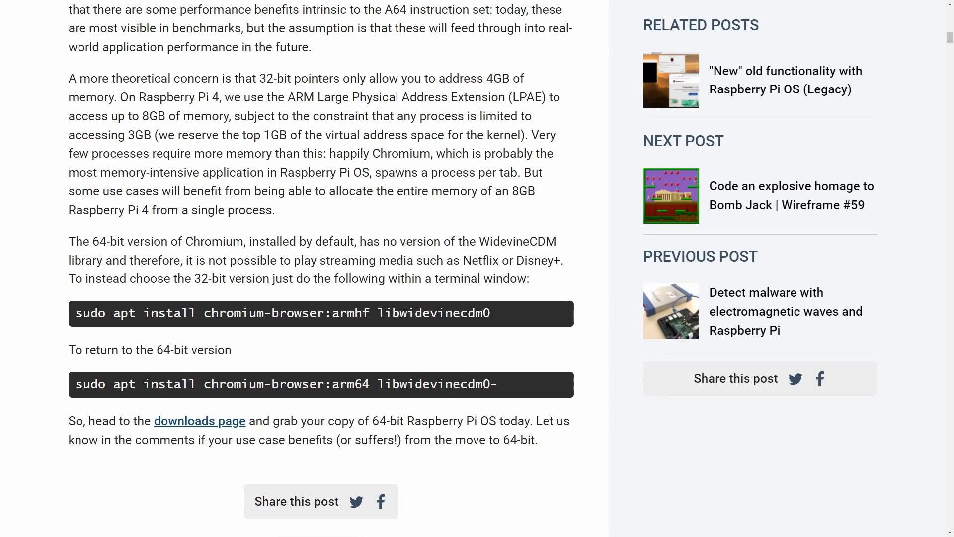
mouse_move(387, 326)
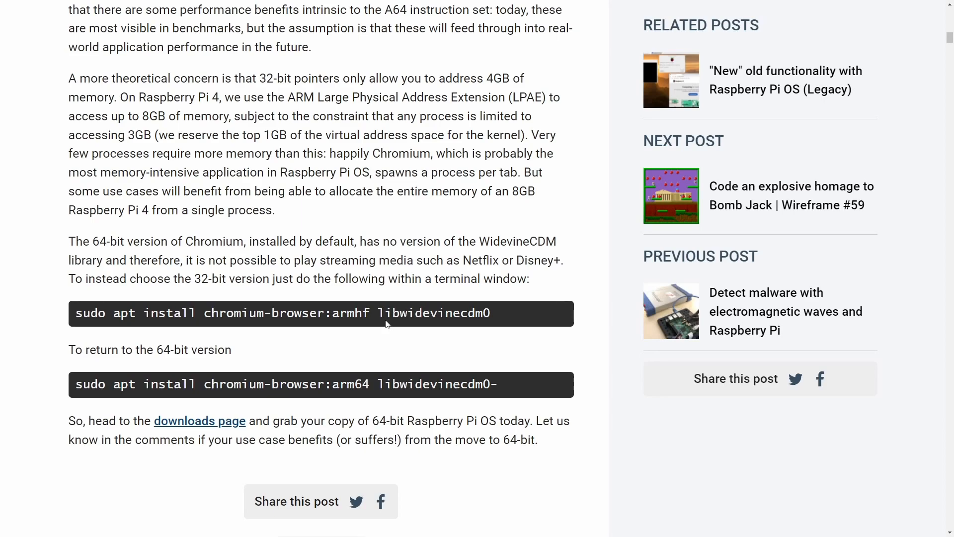
mouse_move(397, 335)
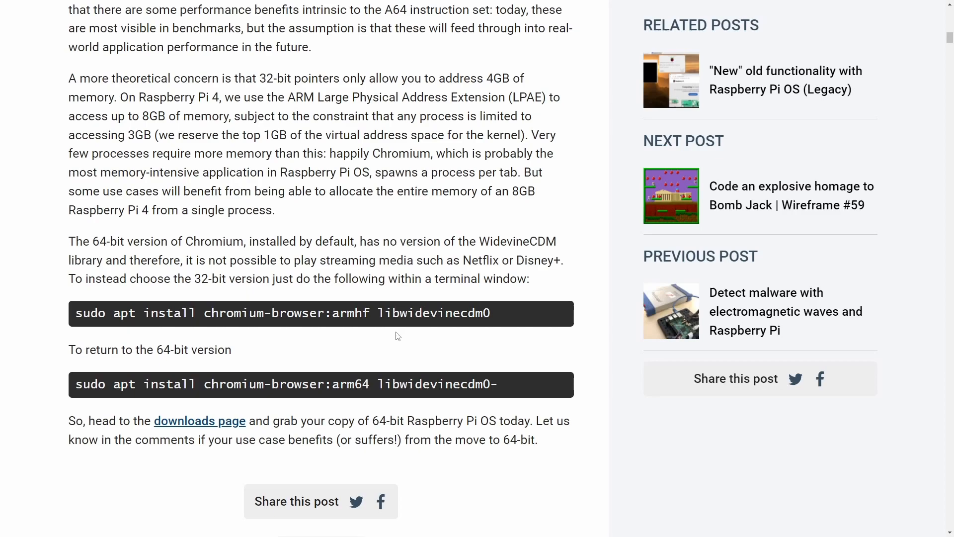
mouse_move(420, 331)
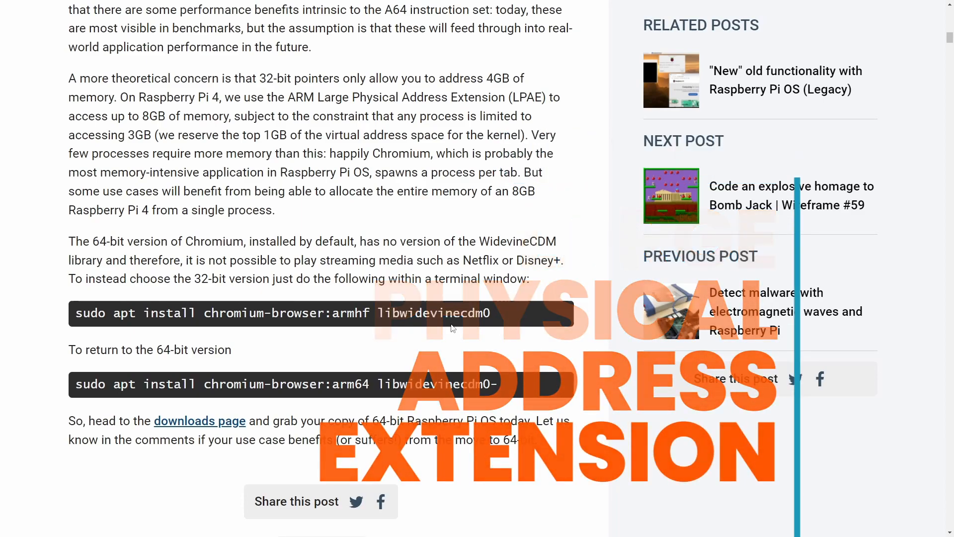
- Scroll back through the article and select text across the board architecture table
scroll(up, 3)
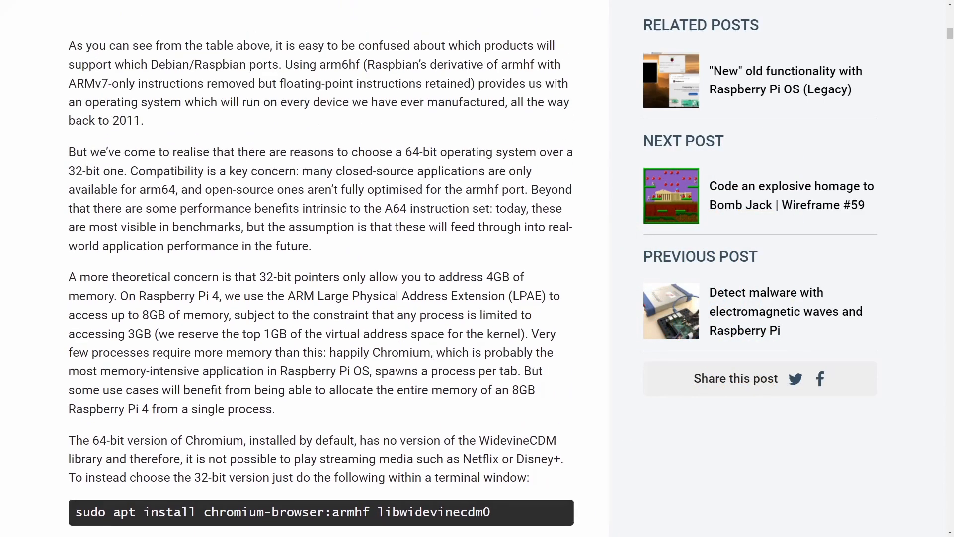
scroll(up, 3)
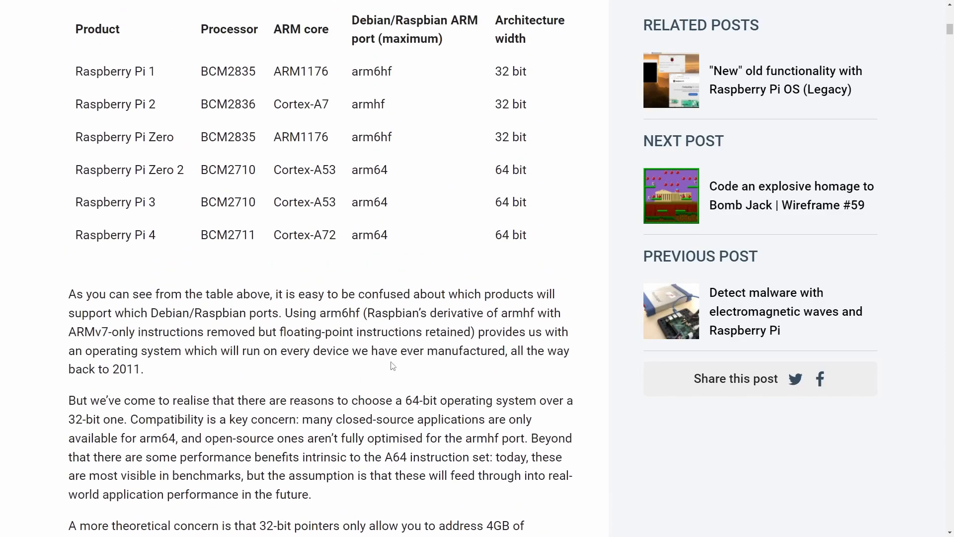
scroll(down, 3)
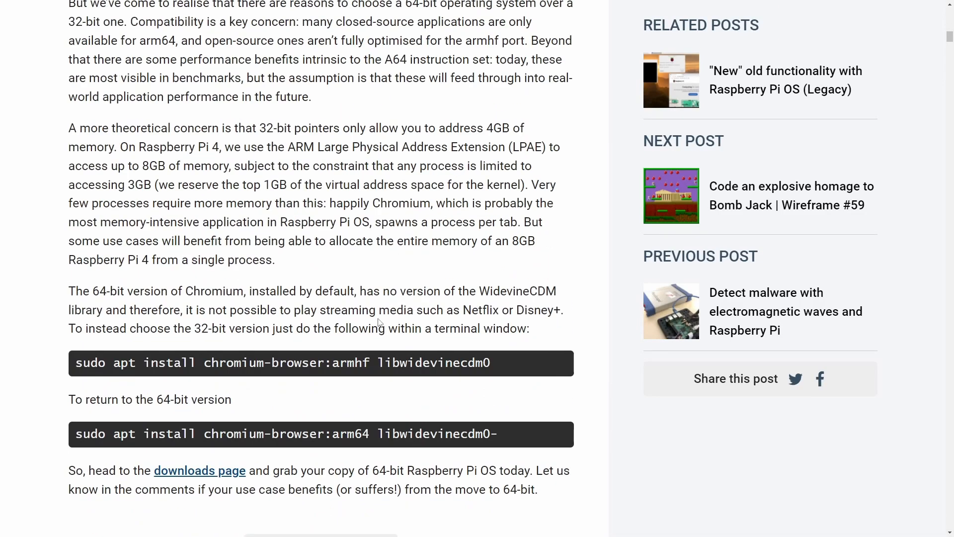
scroll(down, 3)
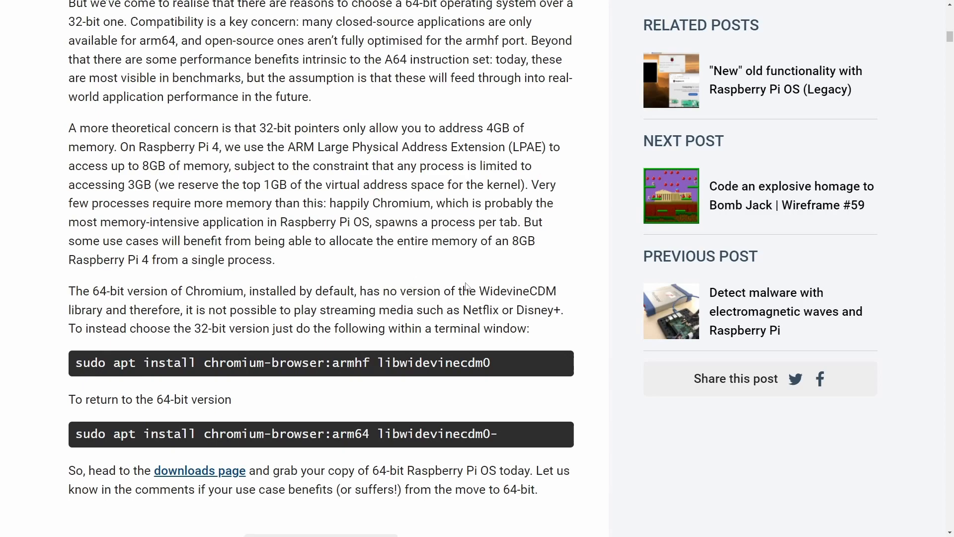
mouse_move(451, 286)
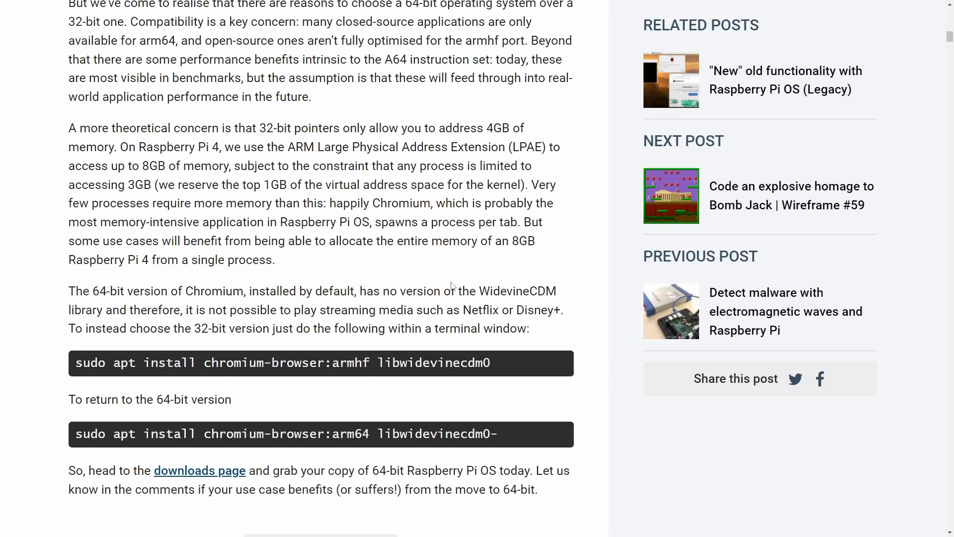
mouse_move(472, 274)
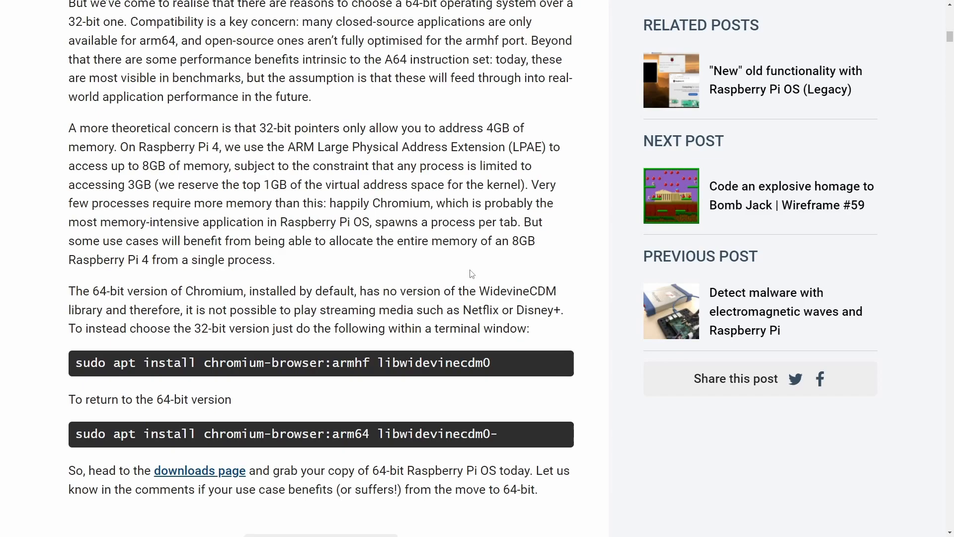
mouse_move(403, 274)
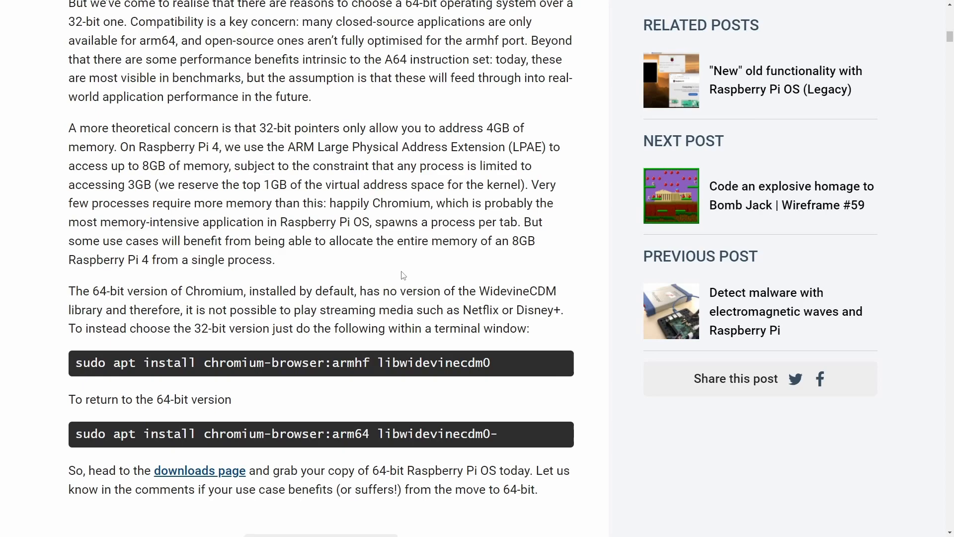
drag(69, 128, 274, 260)
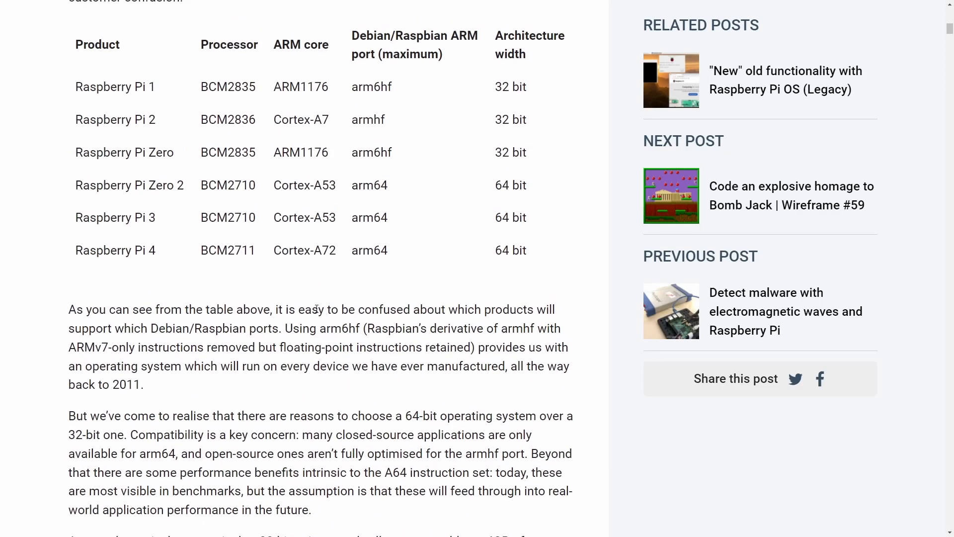
- Scroll back to the Raspberry Pi OS (64-bit) title at the top of the post
scroll(up, 3)
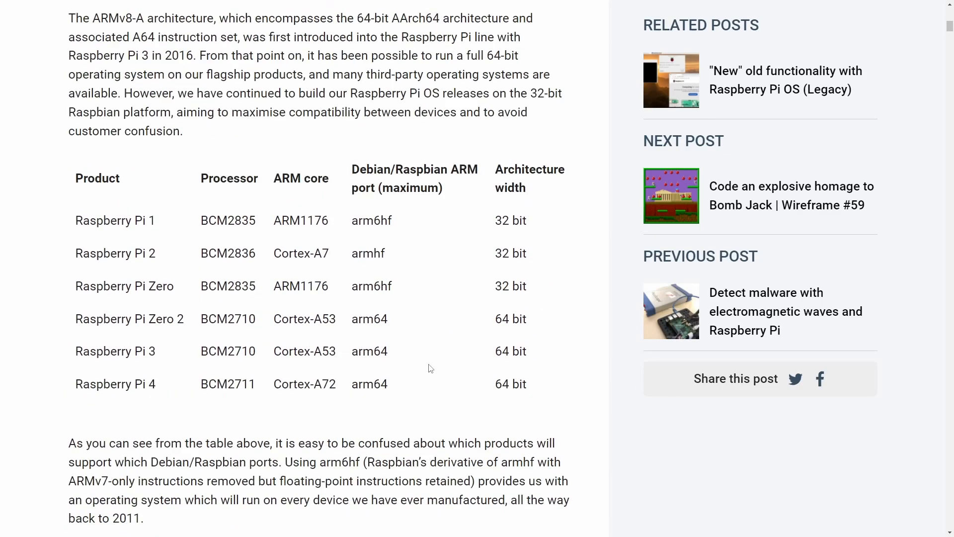
scroll(down, 3)
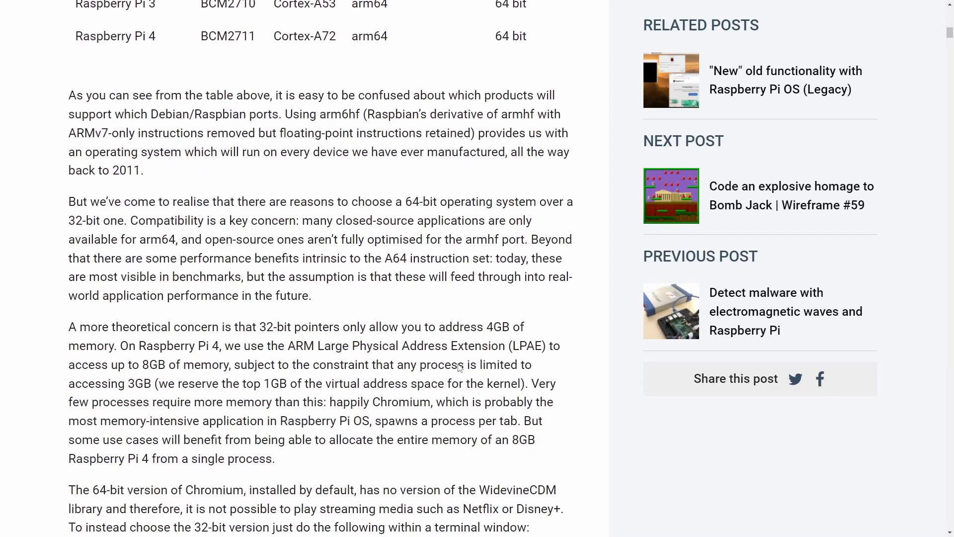
mouse_move(468, 365)
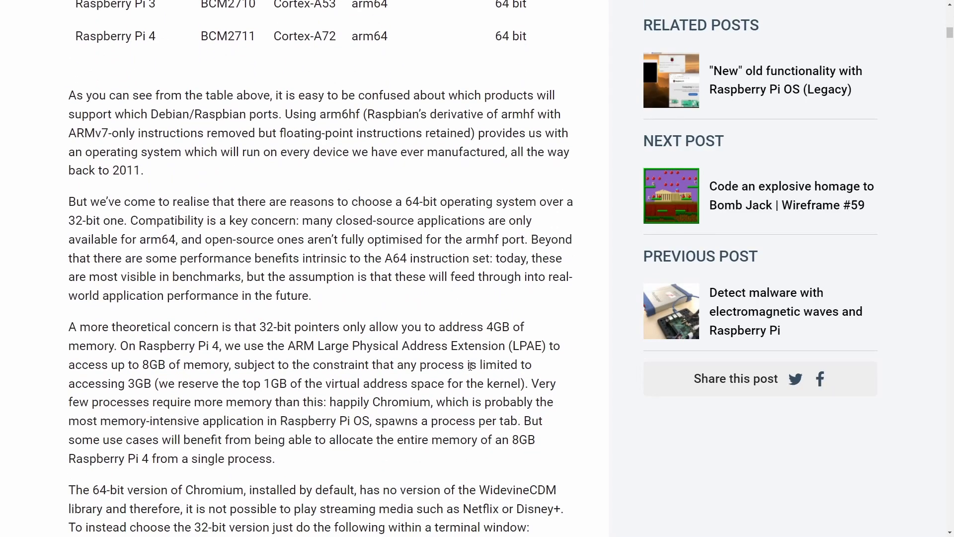
mouse_move(420, 371)
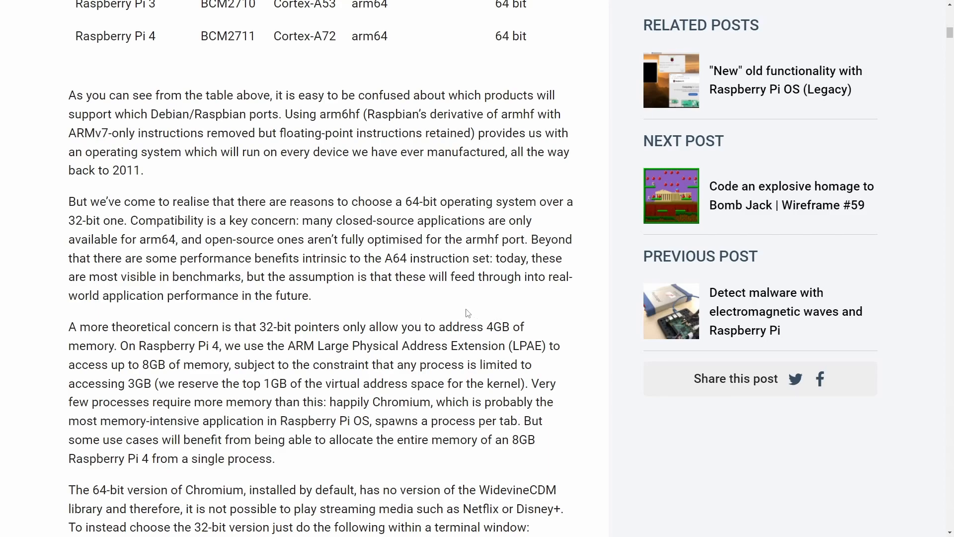
scroll(down, 3)
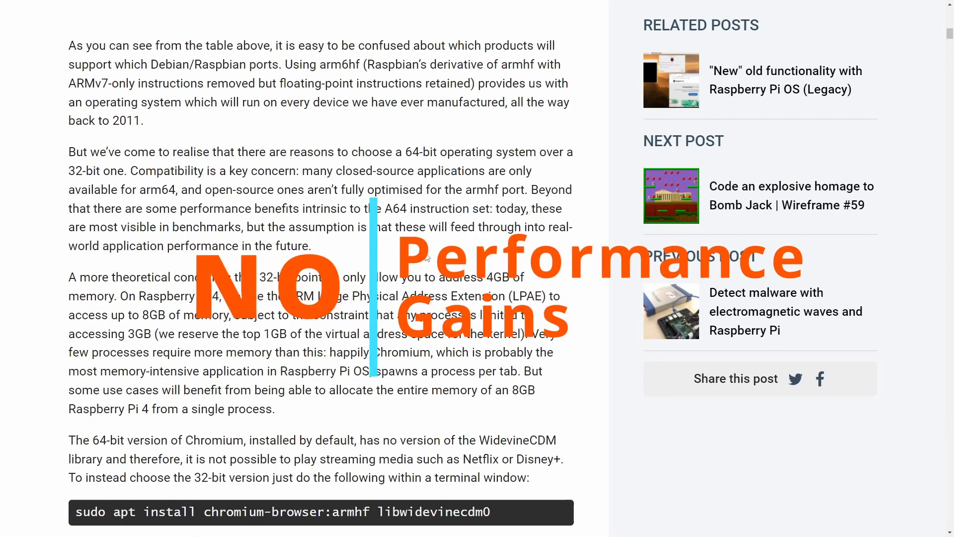
mouse_move(427, 270)
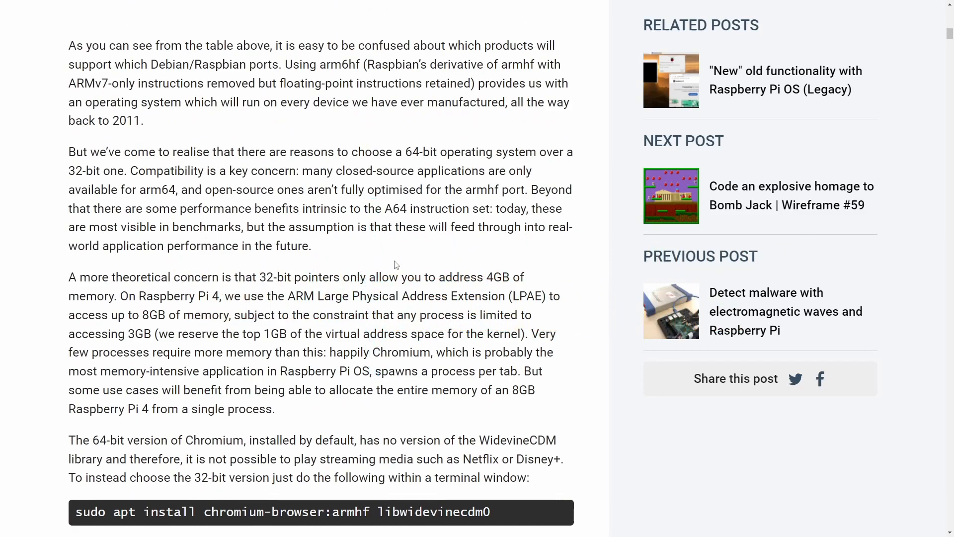
scroll(down, 3)
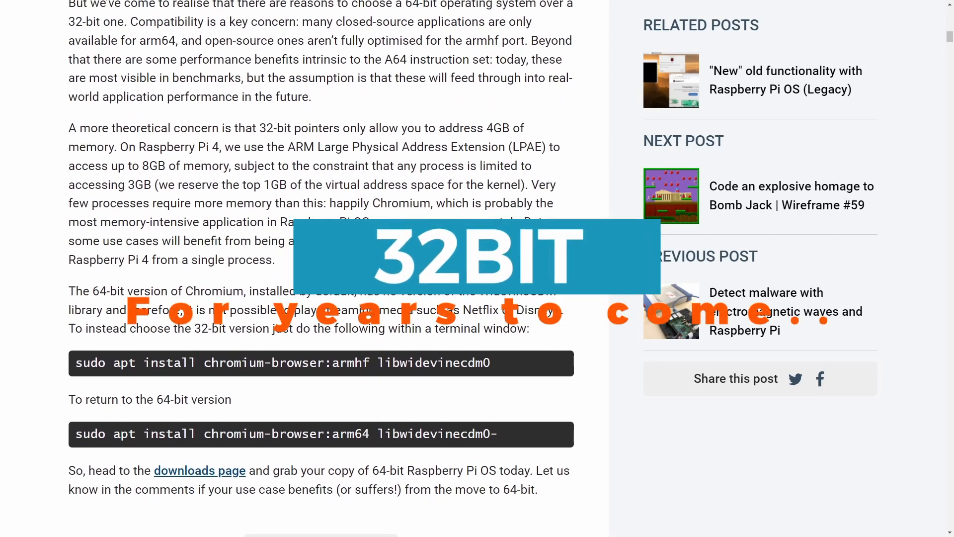
scroll(up, 3)
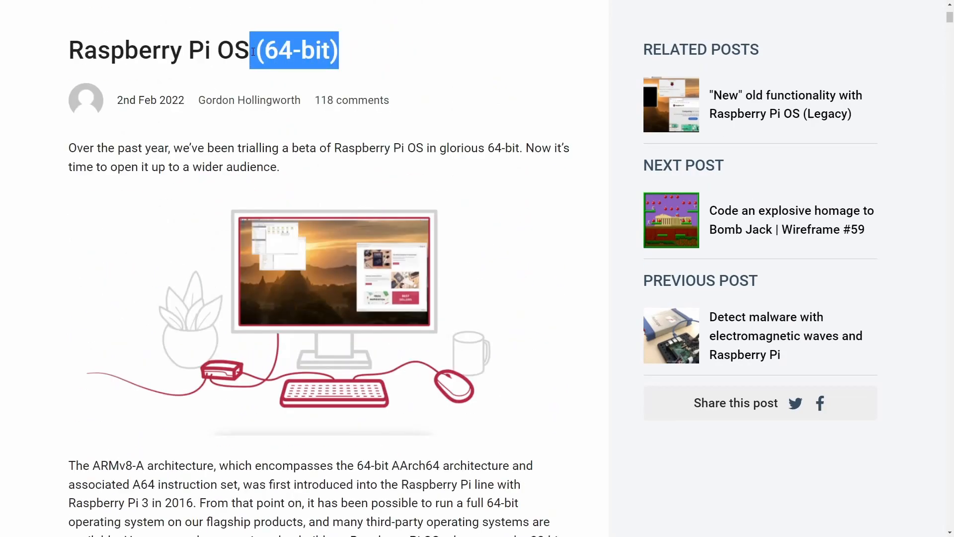
- Click an empty spot to deselect '(64-bit)' in the title
click(443, 84)
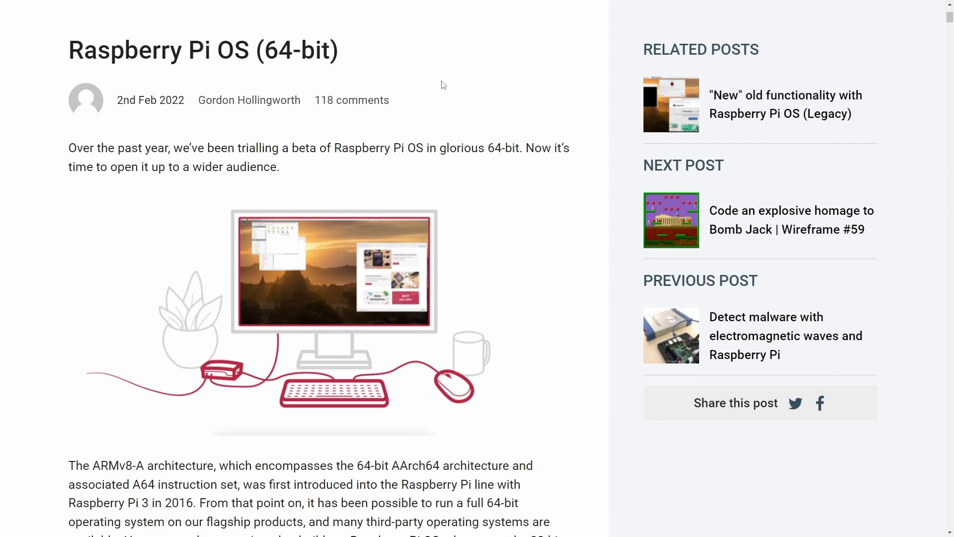
mouse_move(445, 92)
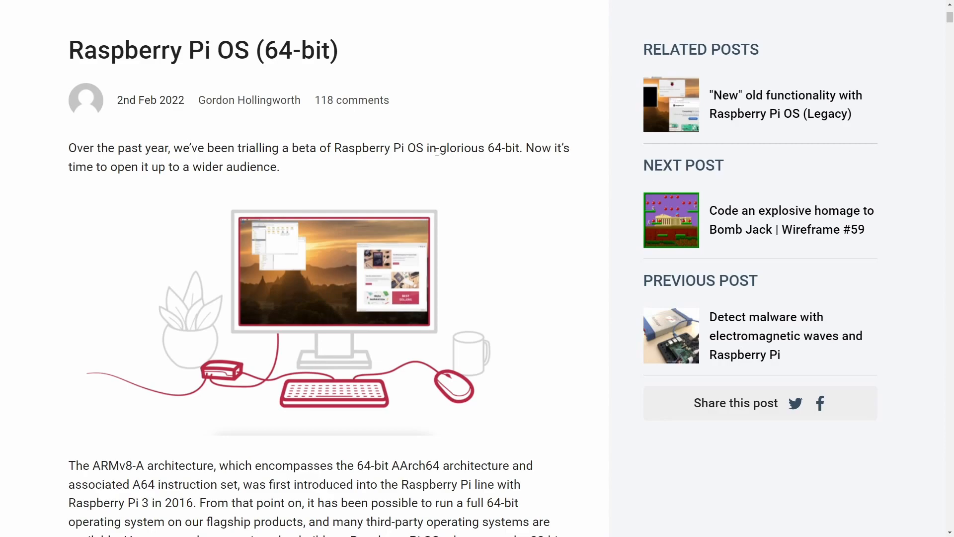
mouse_move(437, 162)
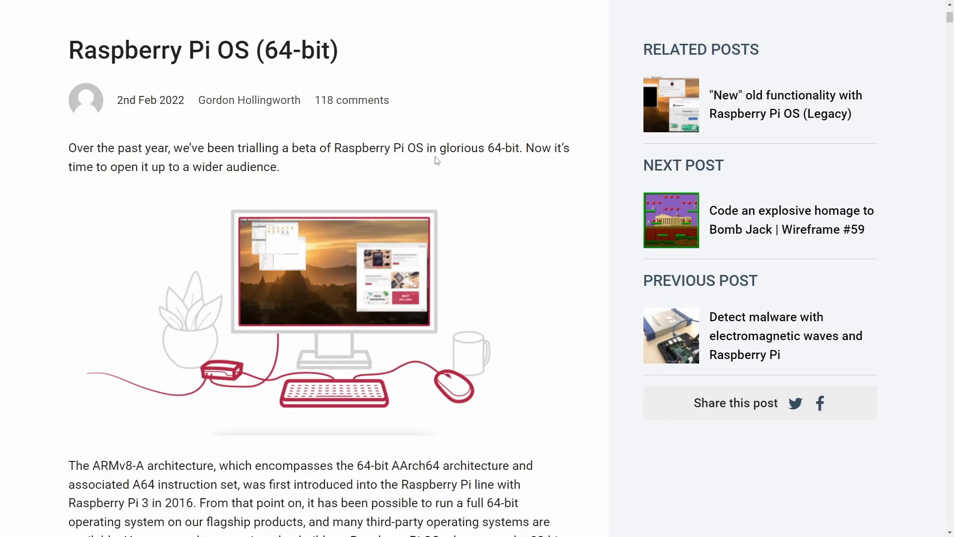
mouse_move(447, 167)
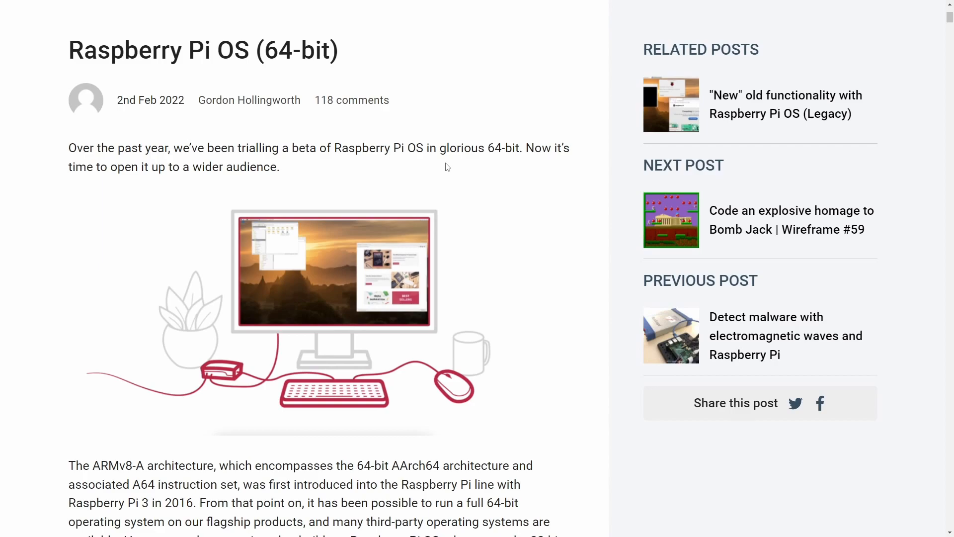
scroll(down, 3)
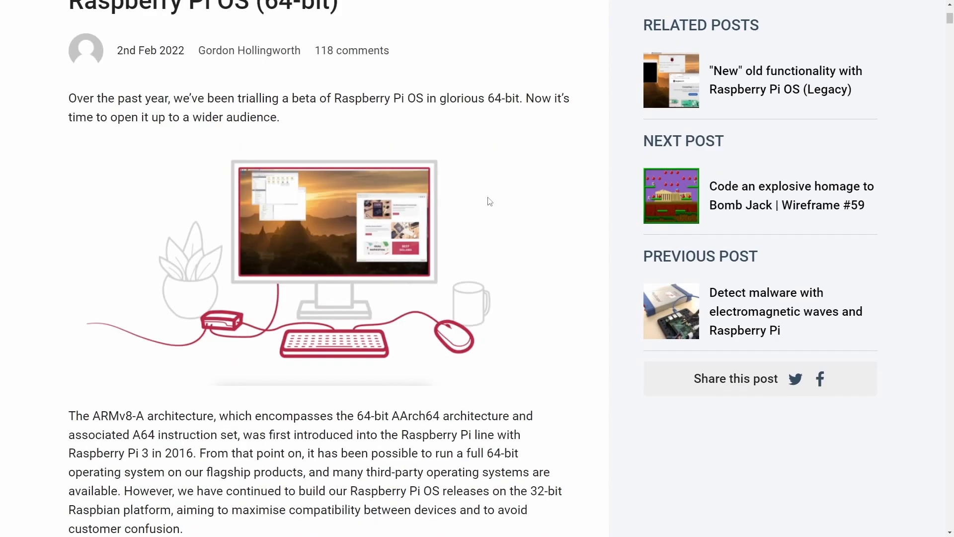
scroll(down, 3)
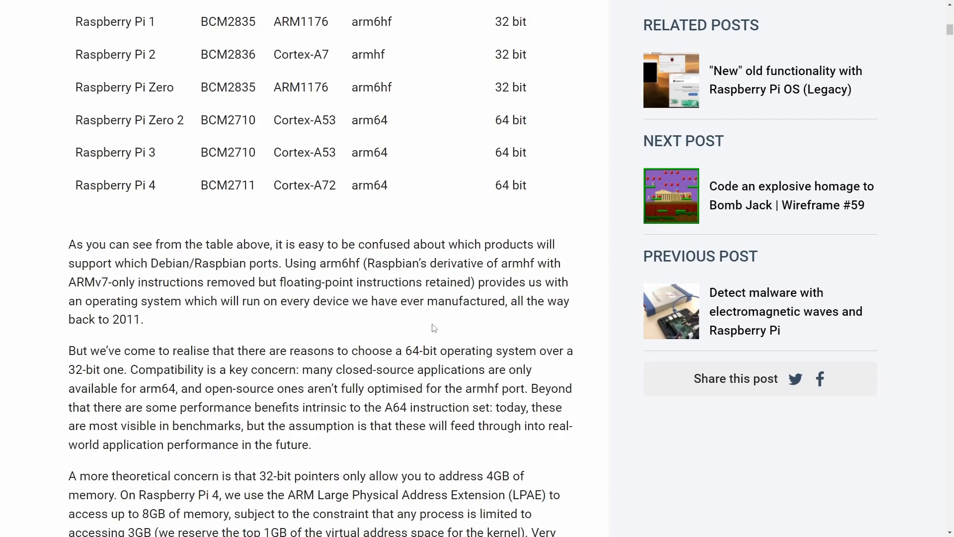
scroll(down, 3)
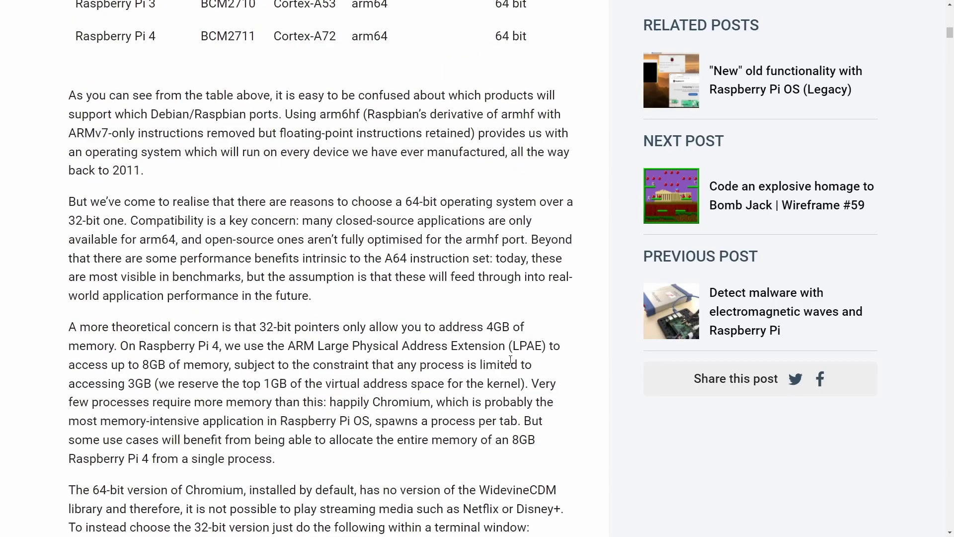
scroll(up, 3)
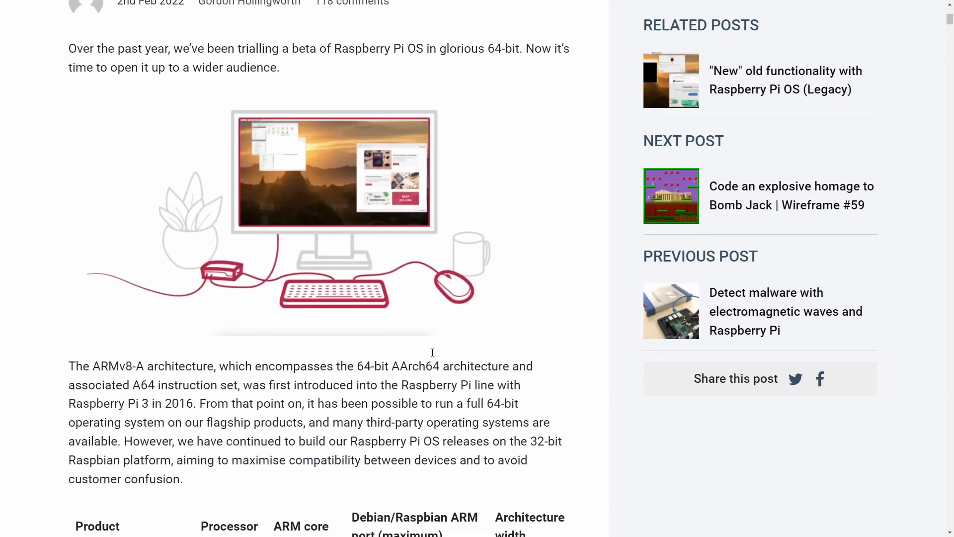
scroll(up, 3)
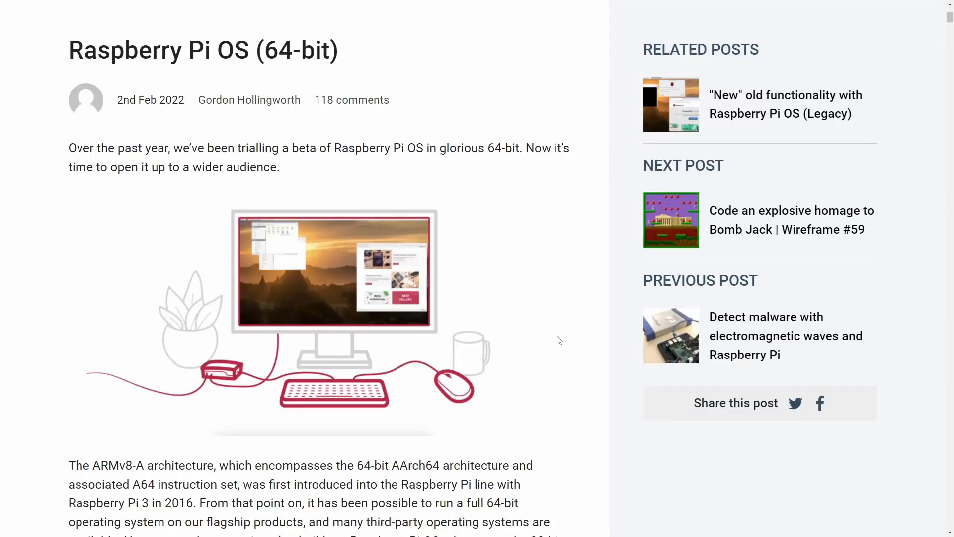